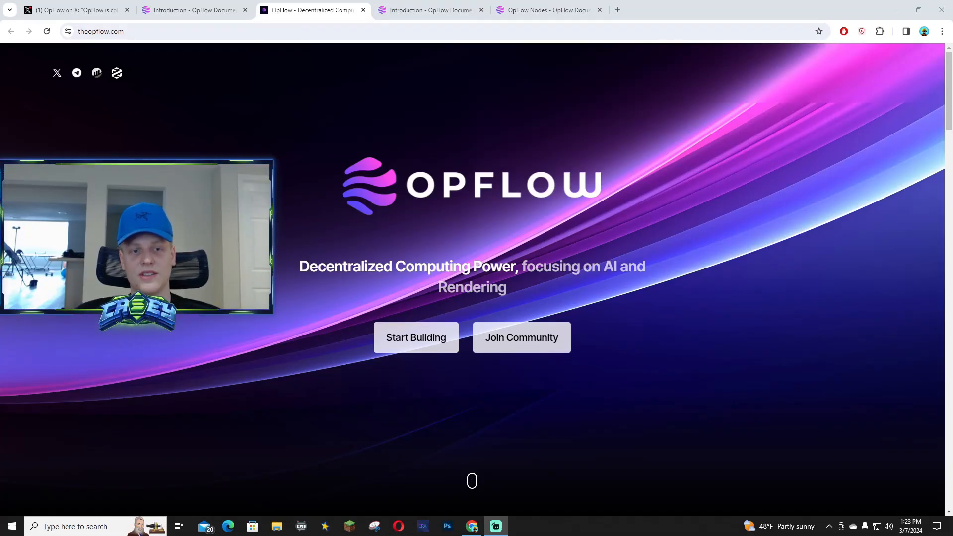
Scroll the OpFlow homepage past the services showcase to the Hosting, Rendering, Nodes and ML features
scroll(down, 3)
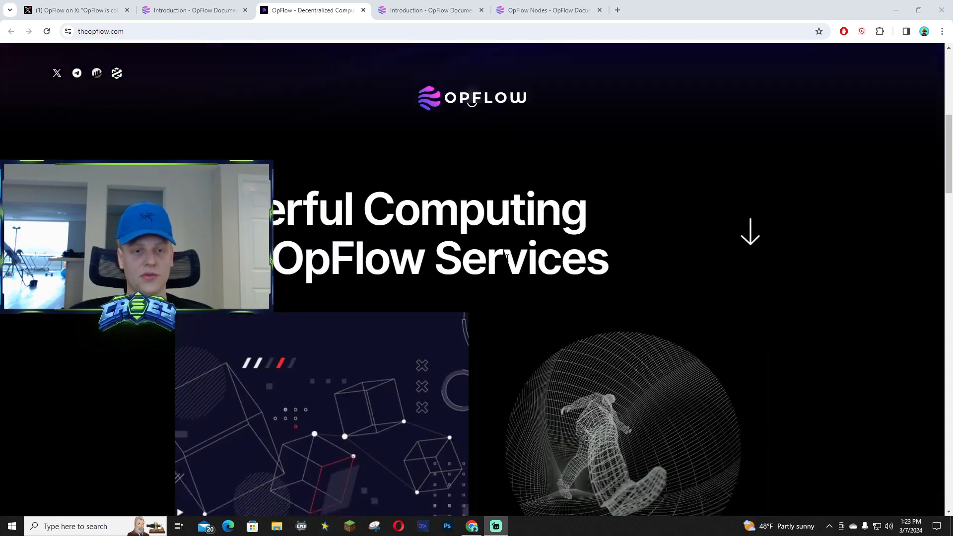
scroll(down, 3)
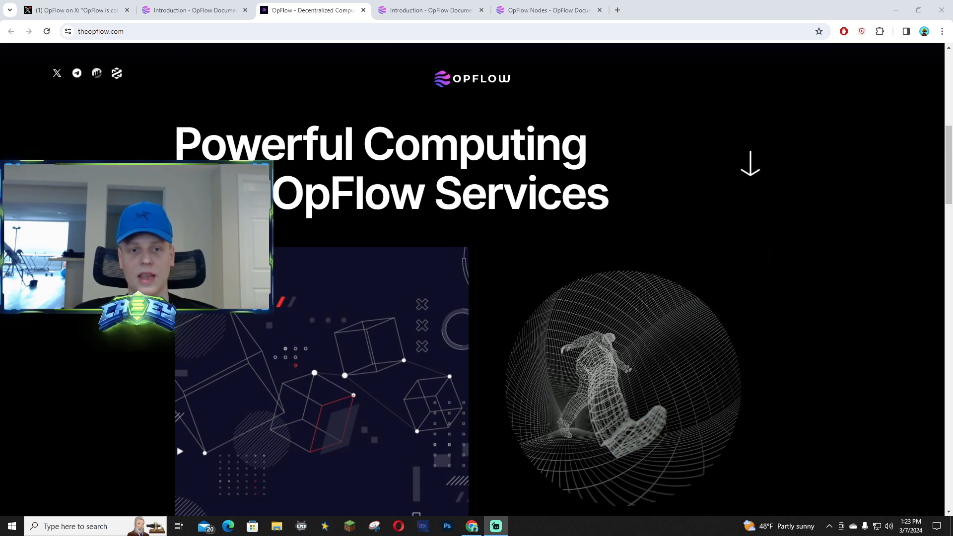
scroll(down, 3)
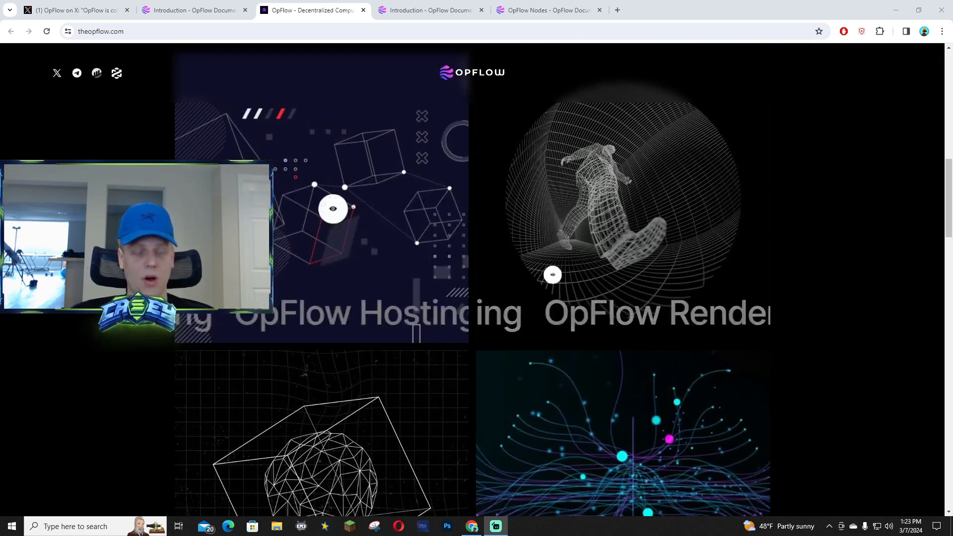
scroll(down, 3)
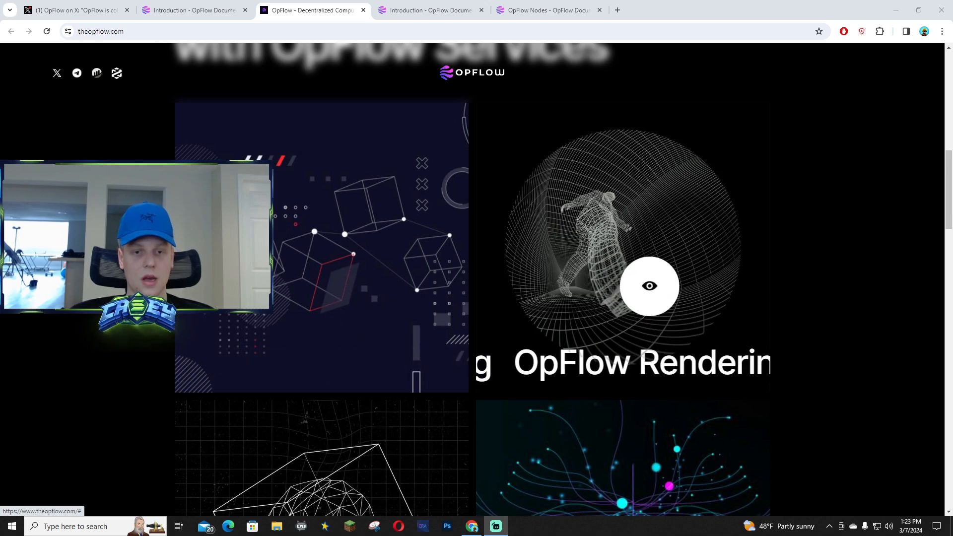
scroll(down, 3)
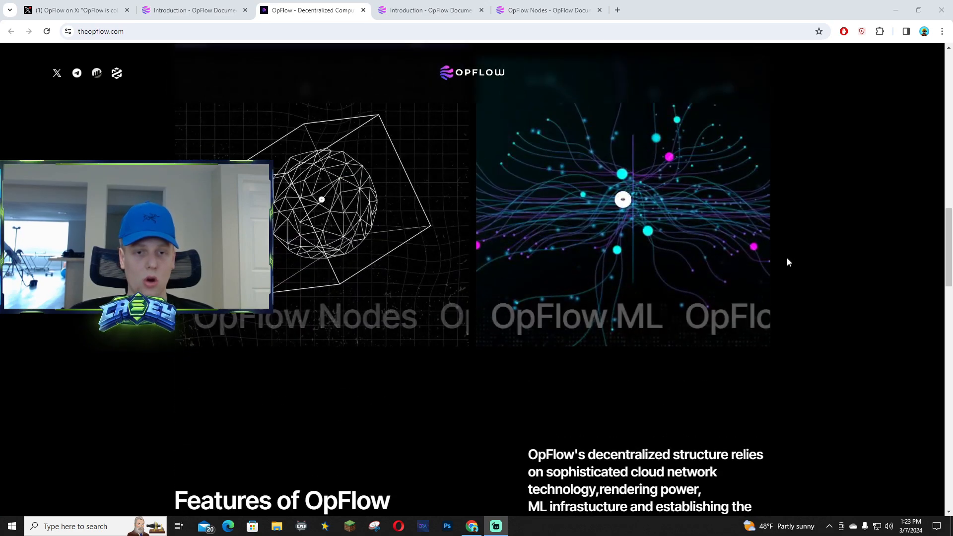
scroll(down, 3)
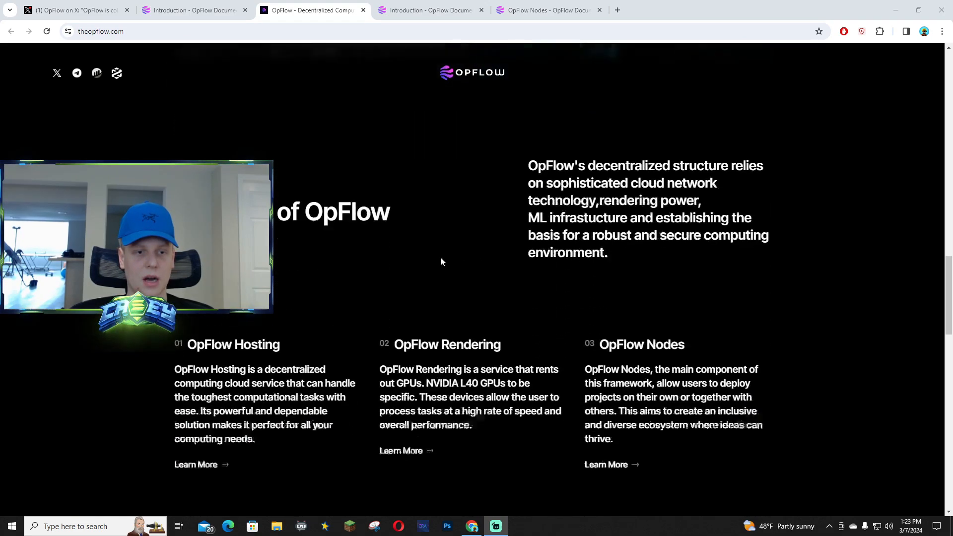
scroll(down, 3)
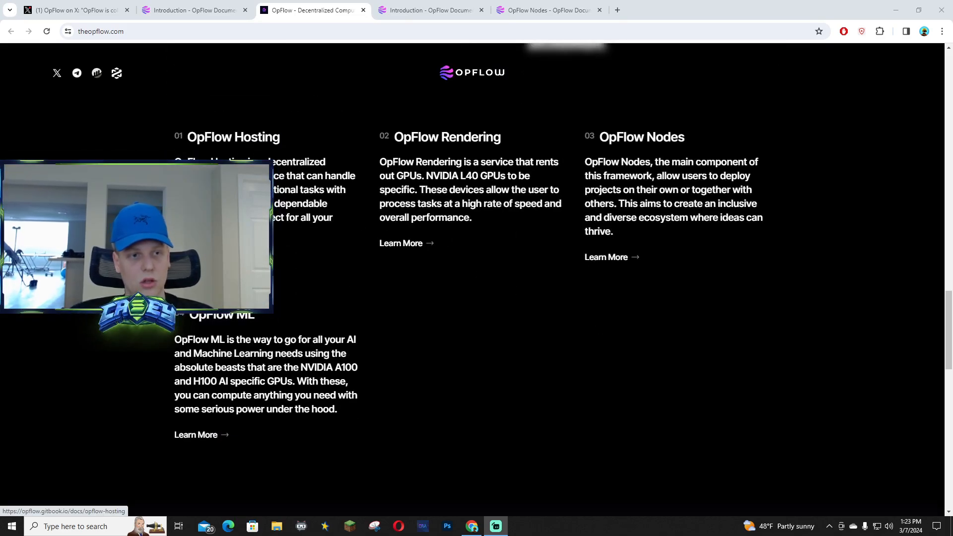
Read the OpFlow Hosting docs, then follow Next through Rendering to the ML page
click(410, 10)
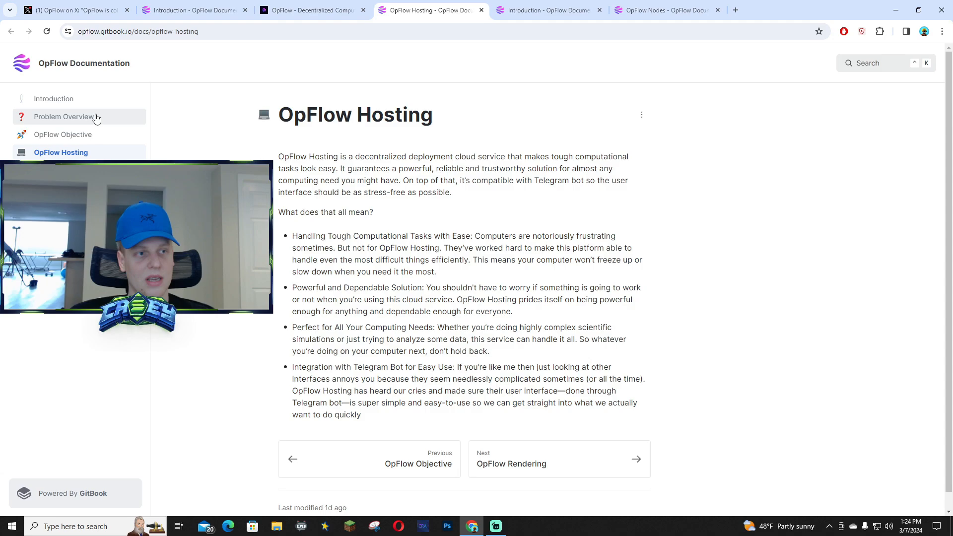
mouse_move(317, 249)
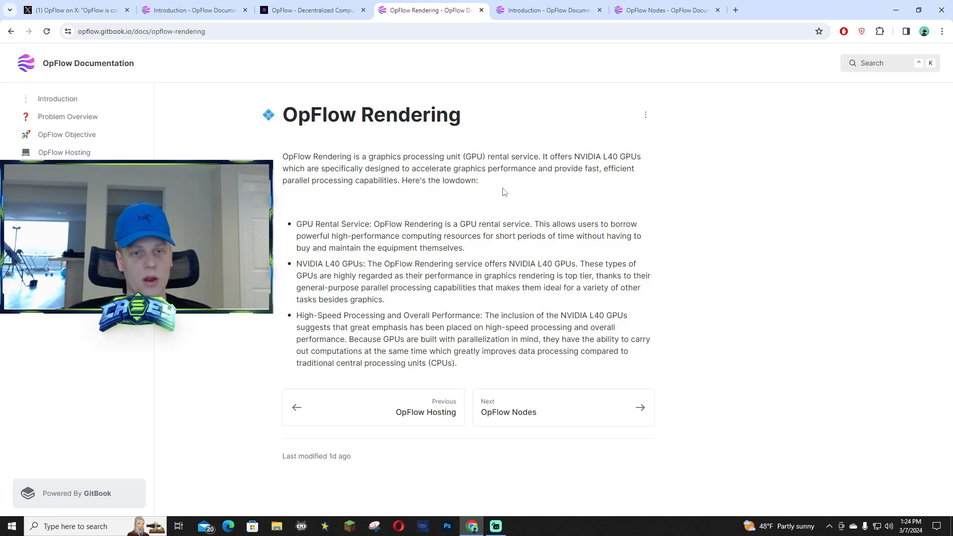
mouse_move(596, 157)
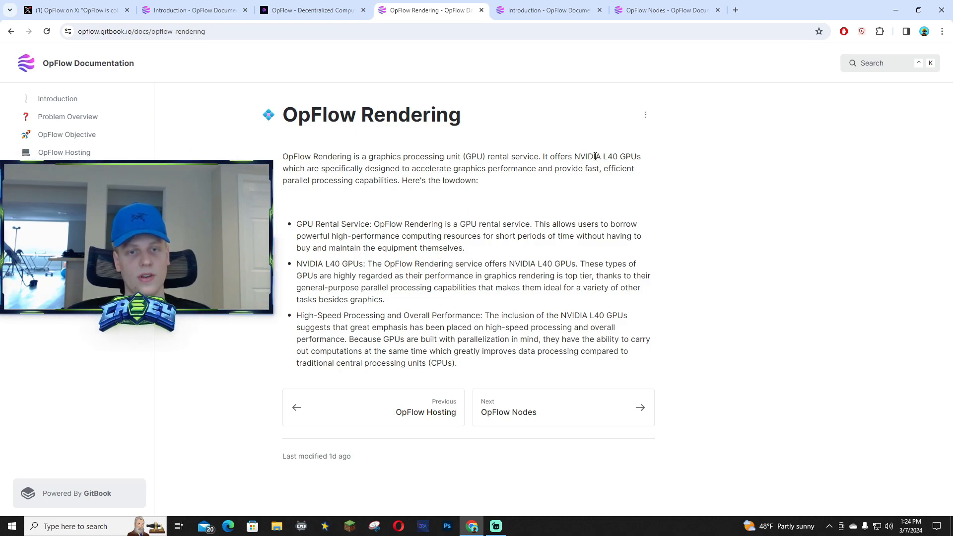
mouse_move(660, 152)
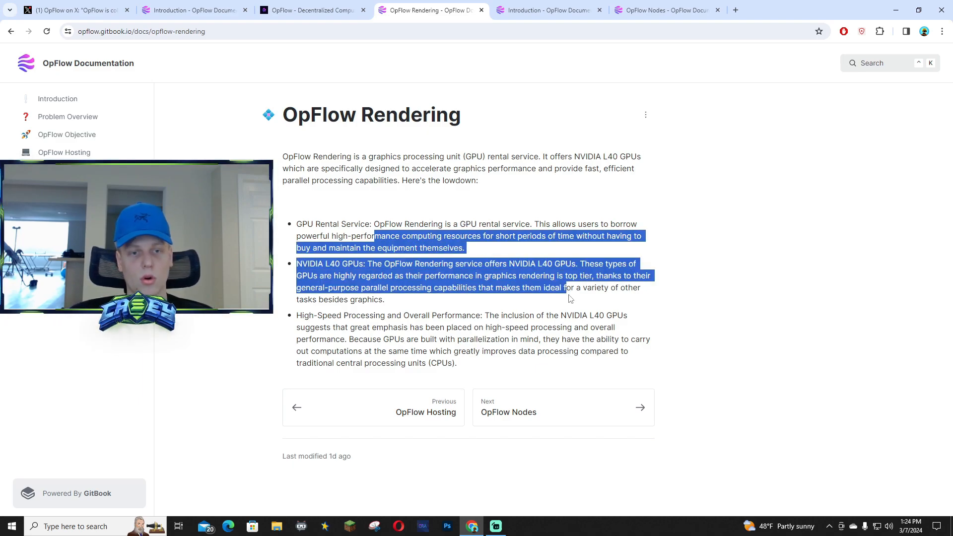
click(569, 299)
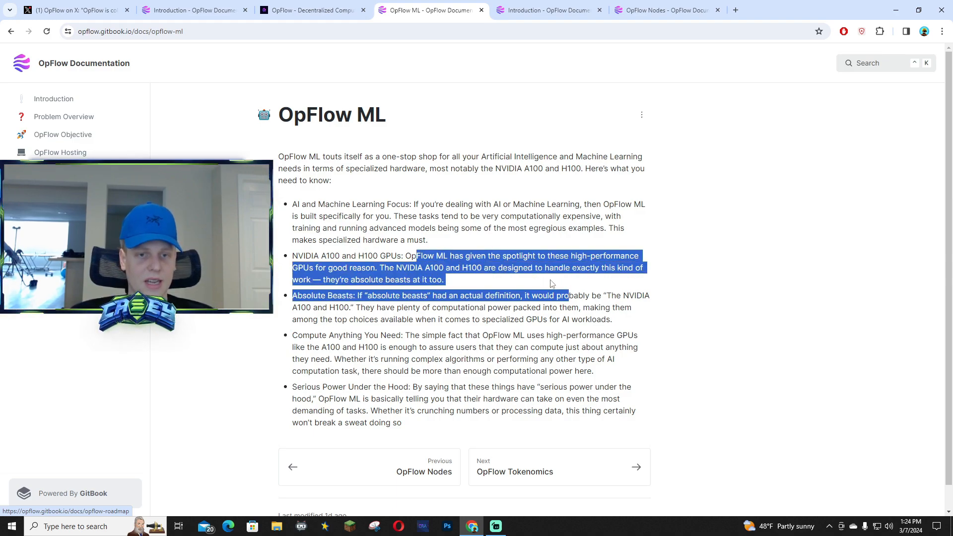
click(550, 284)
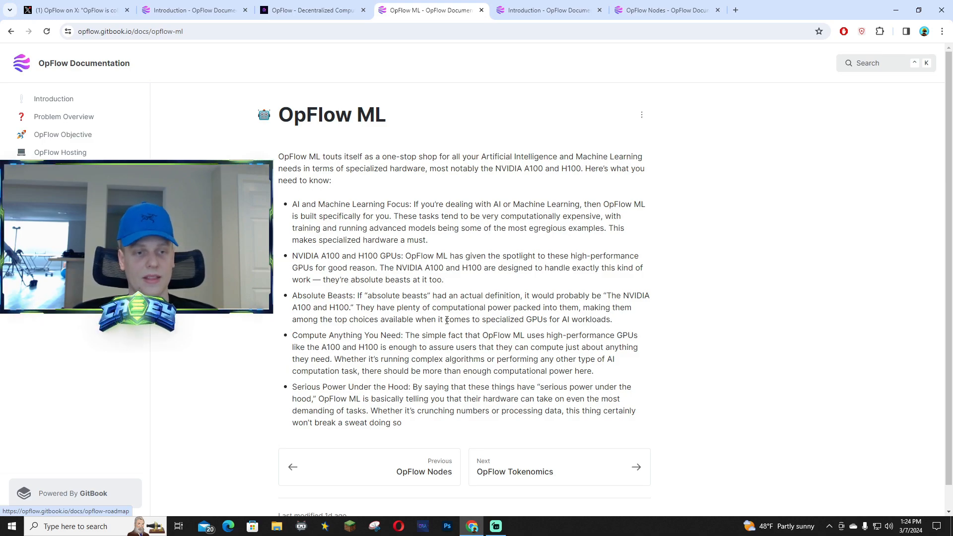
mouse_move(515, 472)
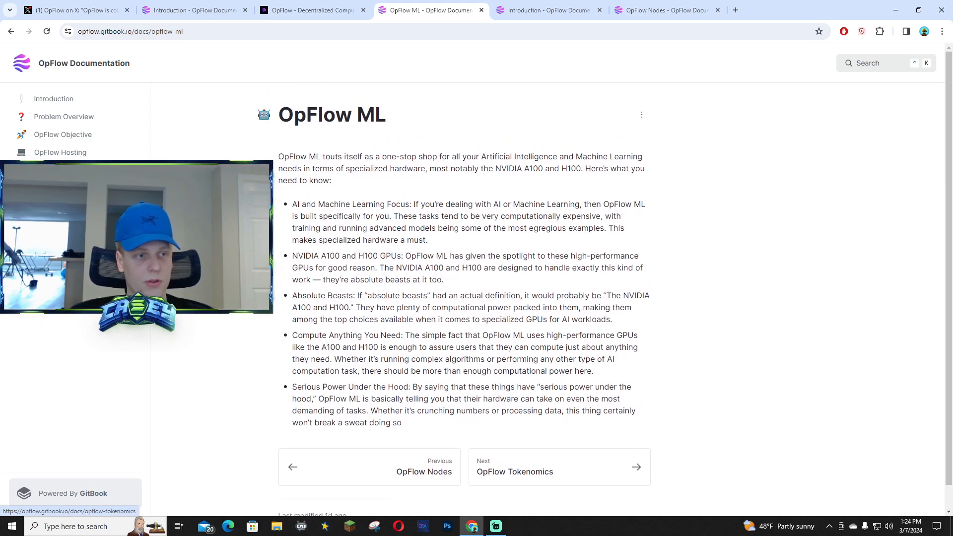
Follow Next from ML to the Tokenomics page with ERC-20 supply and 5/5 tax
click(514, 471)
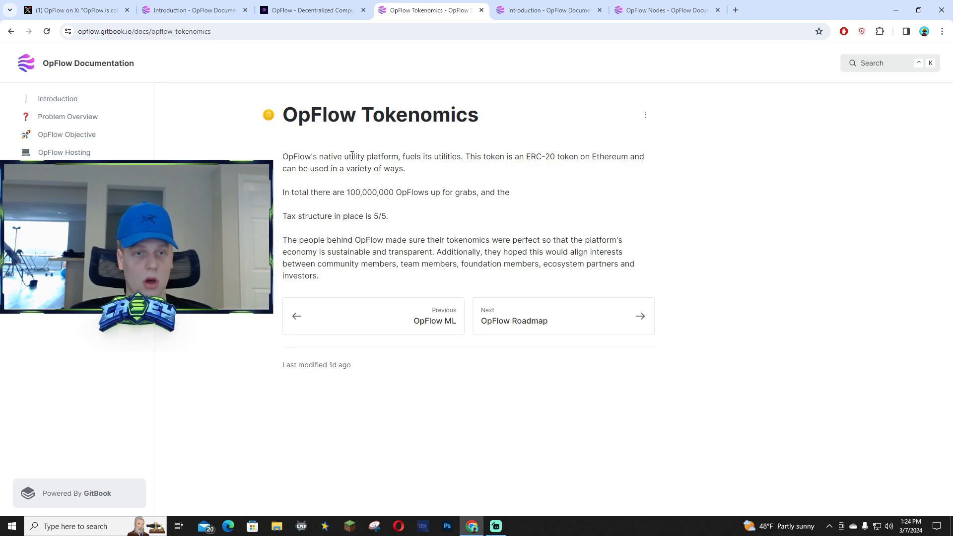
mouse_move(435, 180)
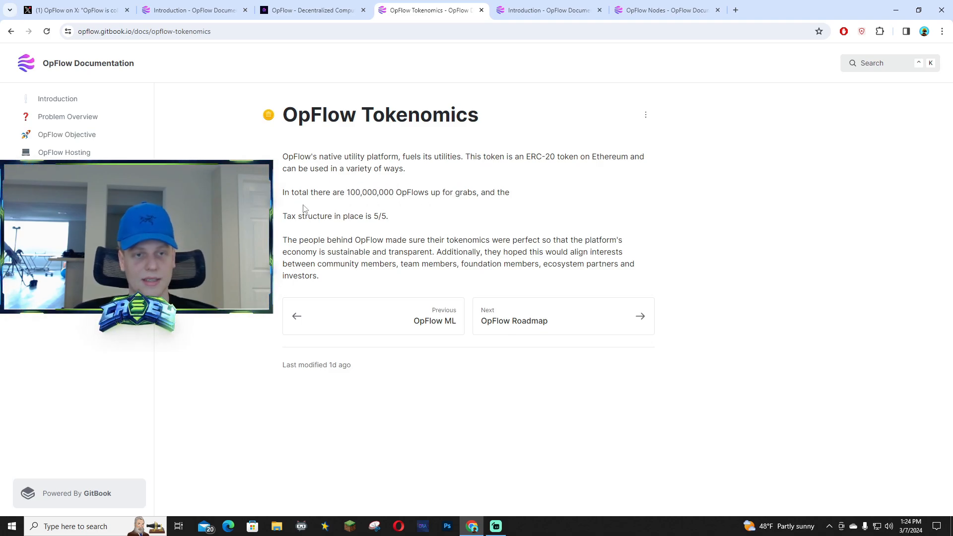
mouse_move(569, 225)
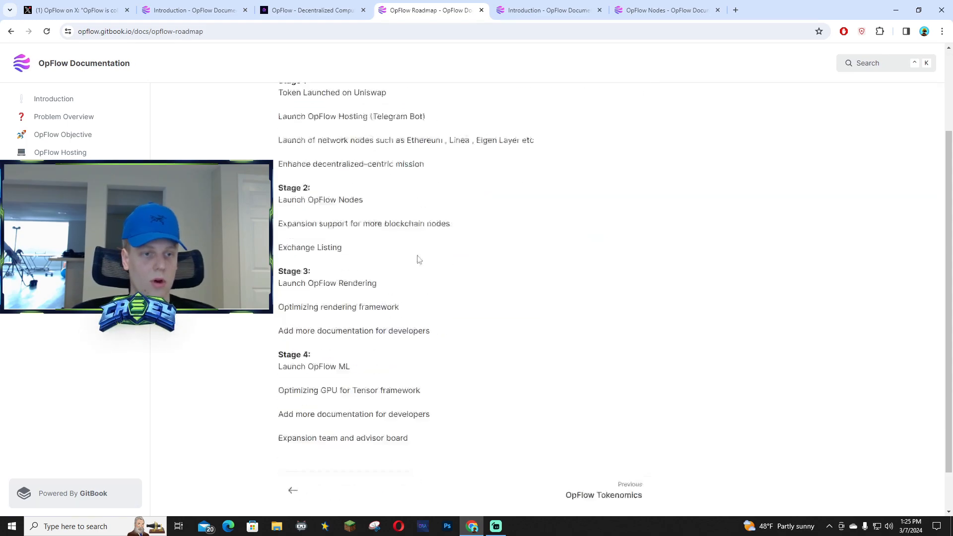
Scroll through all four Roadmap stages, then switch to OpFlow's NVIDIA partnership post on X
scroll(up, 3)
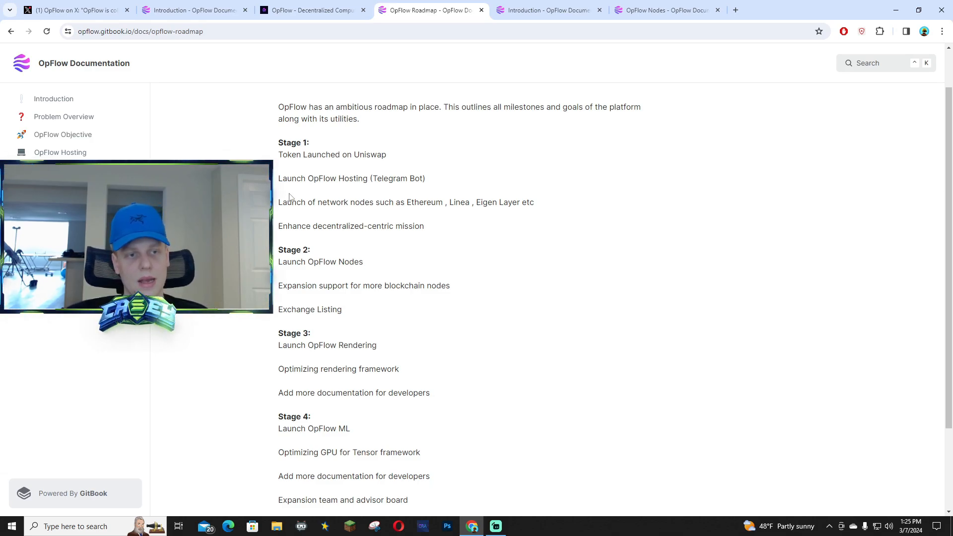
mouse_move(417, 220)
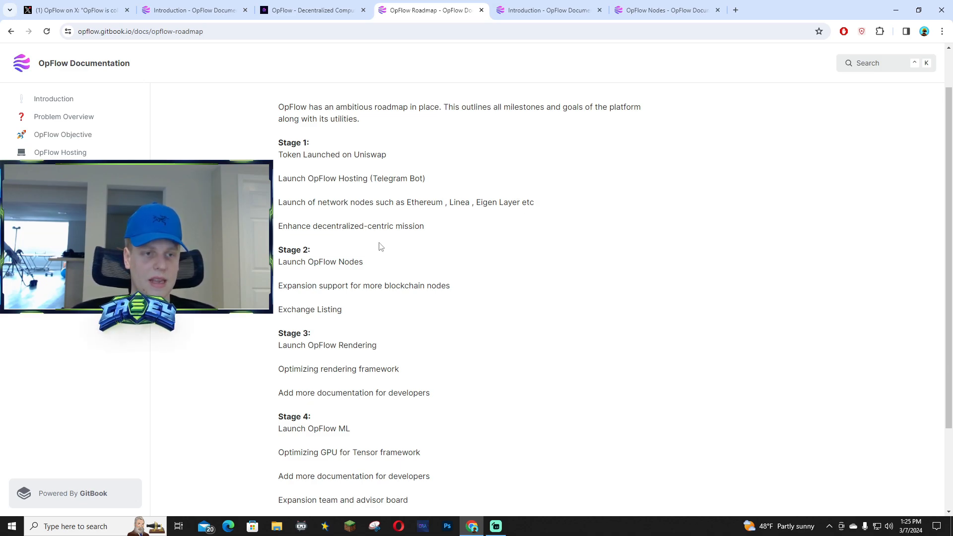
mouse_move(388, 236)
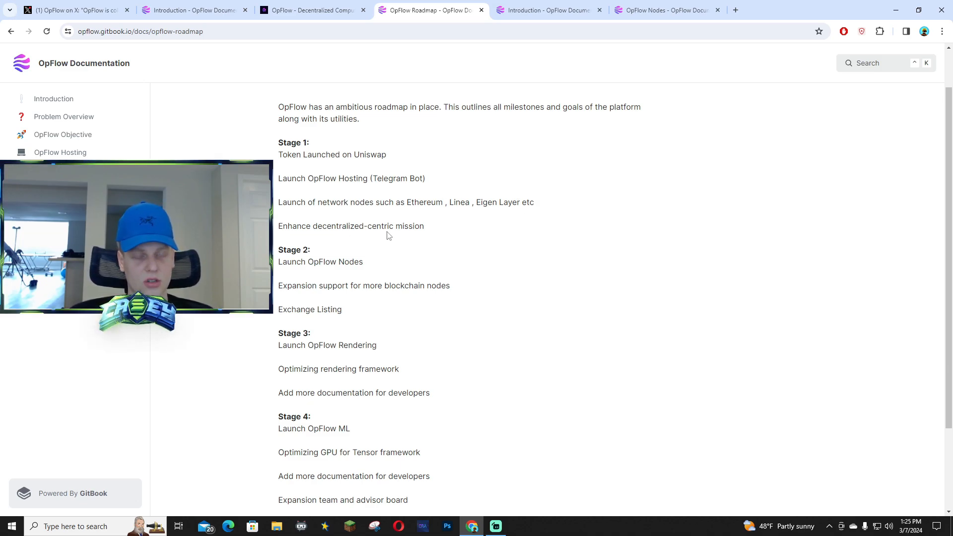
scroll(down, 3)
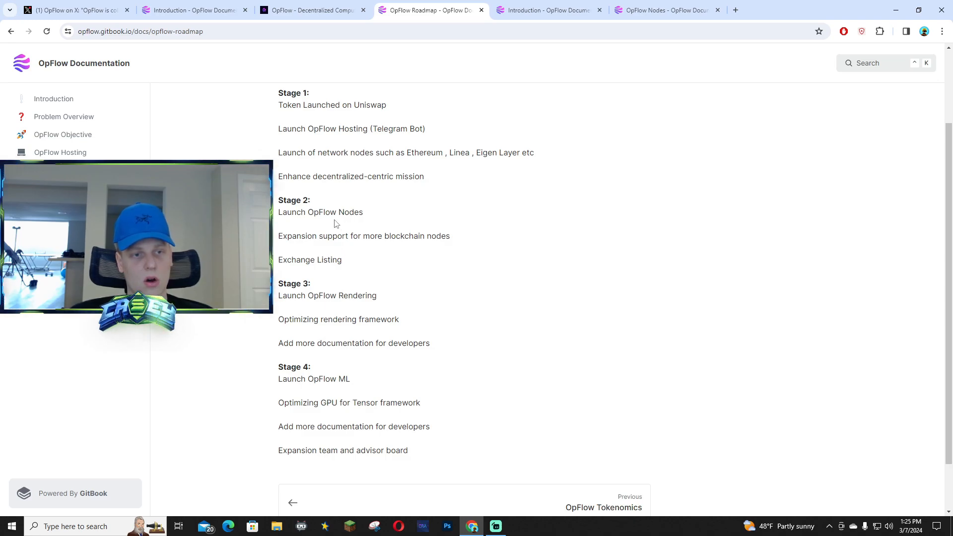
mouse_move(329, 371)
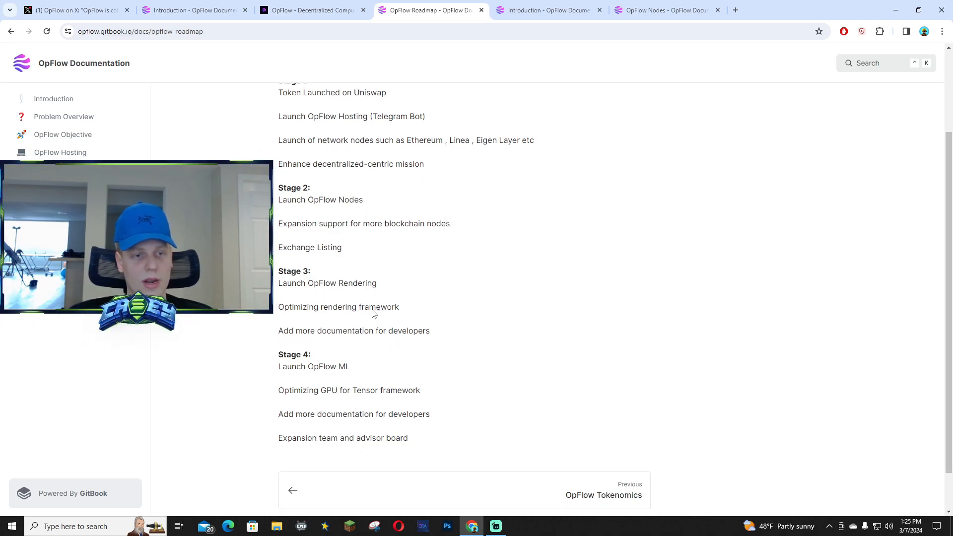
scroll(down, 3)
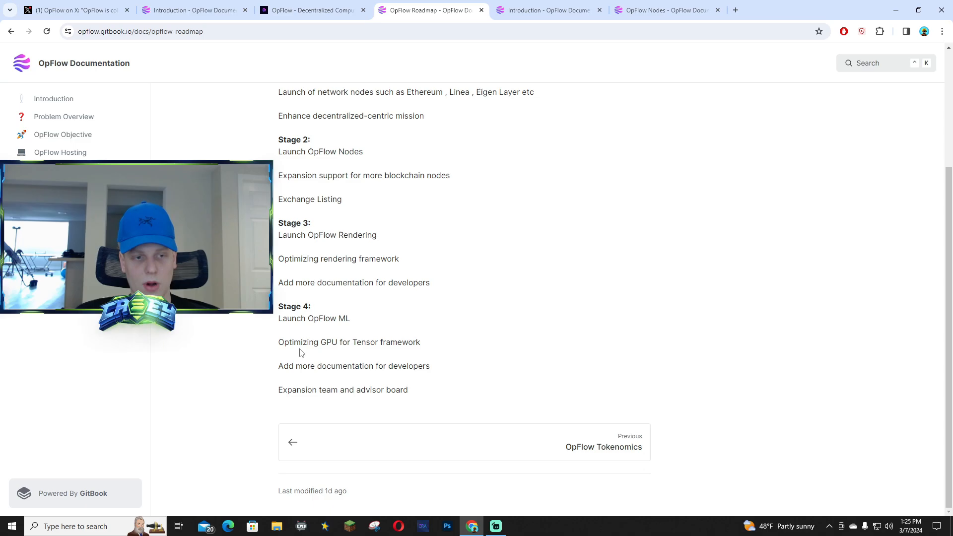
mouse_move(445, 367)
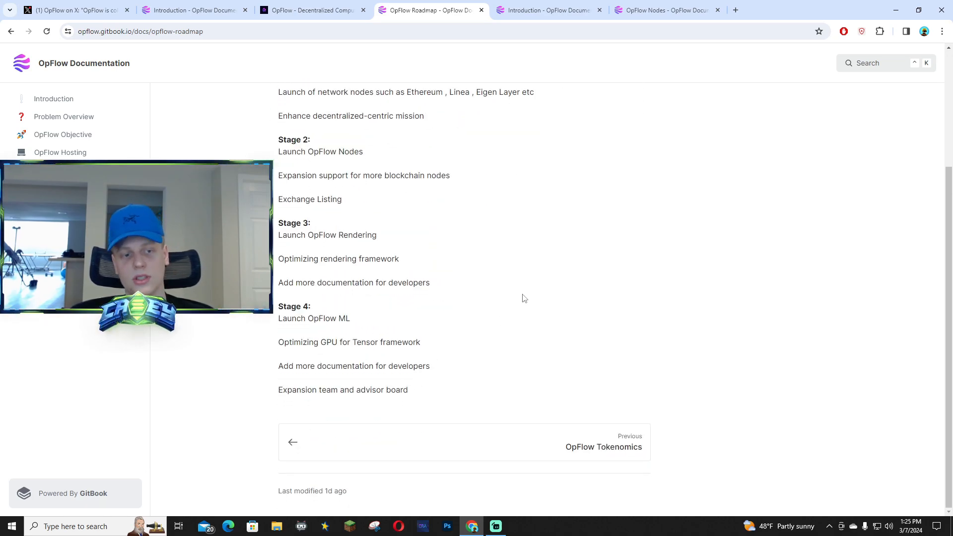
mouse_move(528, 163)
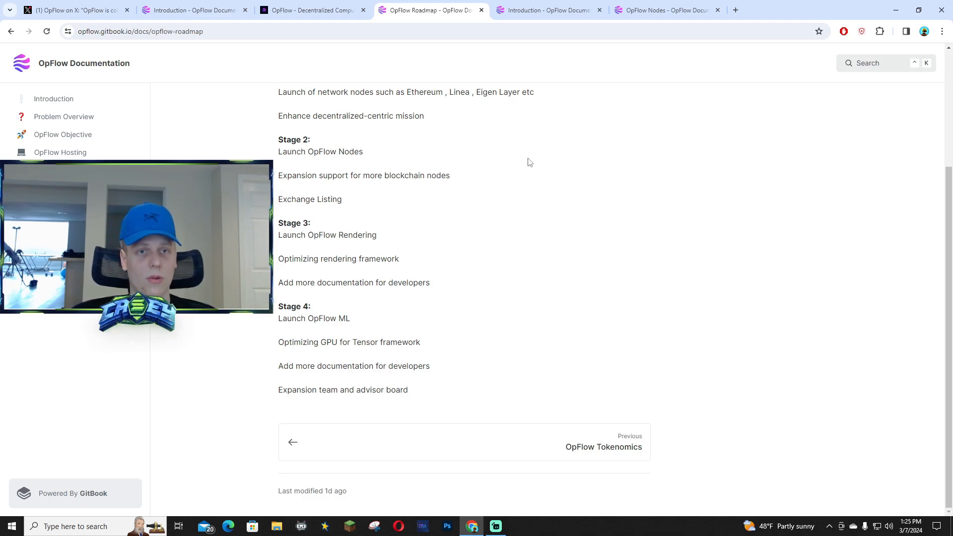
mouse_move(309, 80)
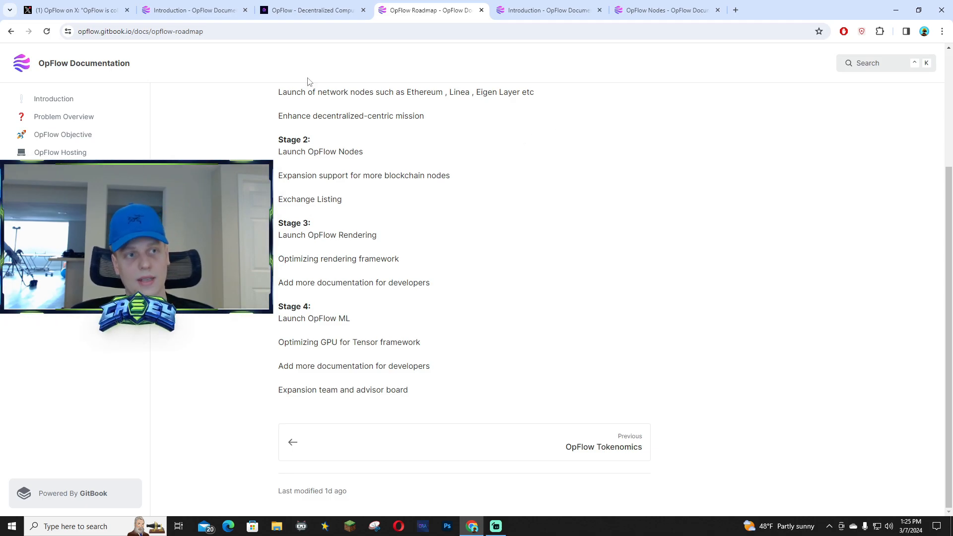
click(73, 10)
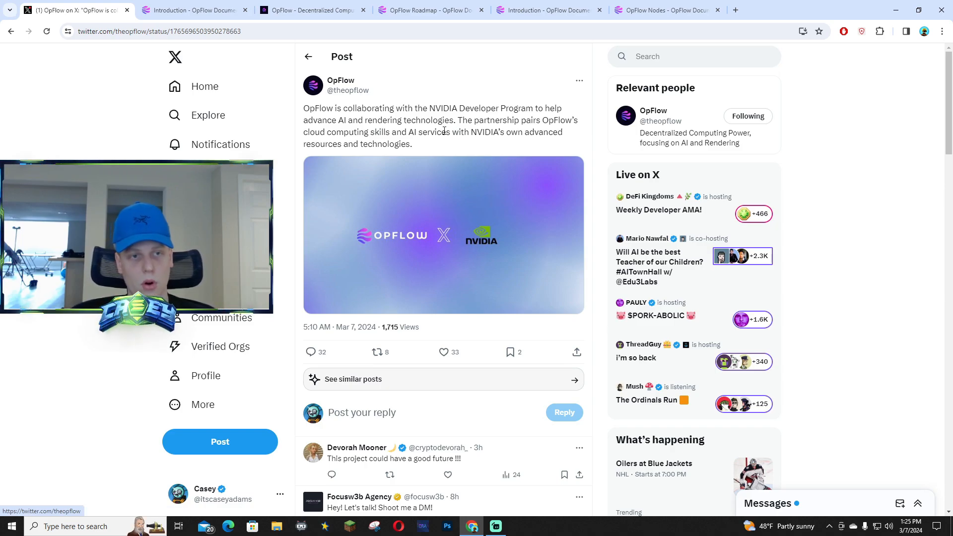
mouse_move(468, 157)
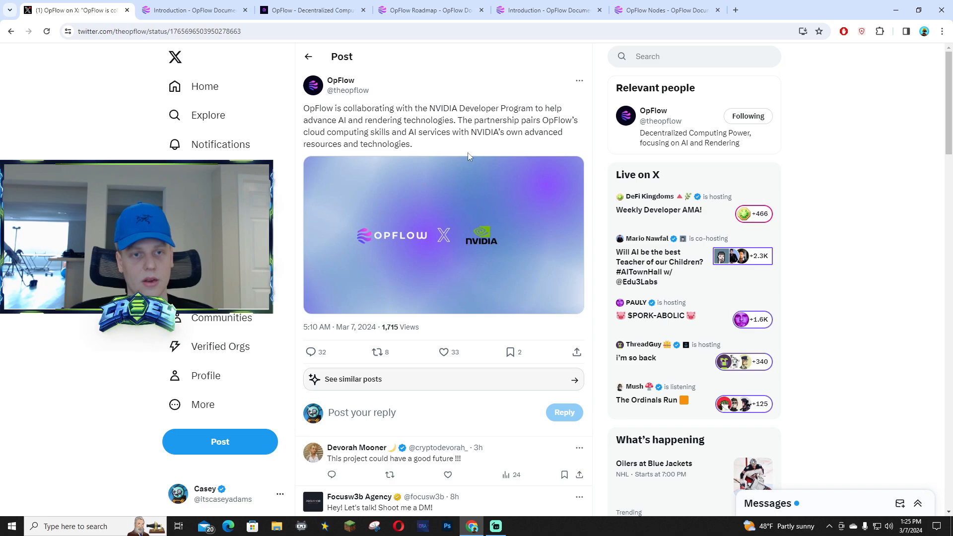
mouse_move(506, 244)
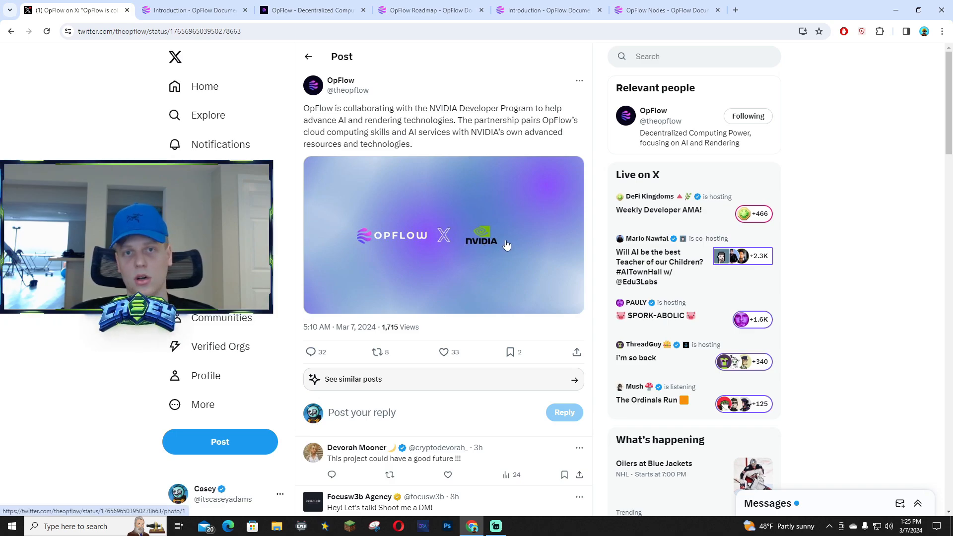
mouse_move(471, 237)
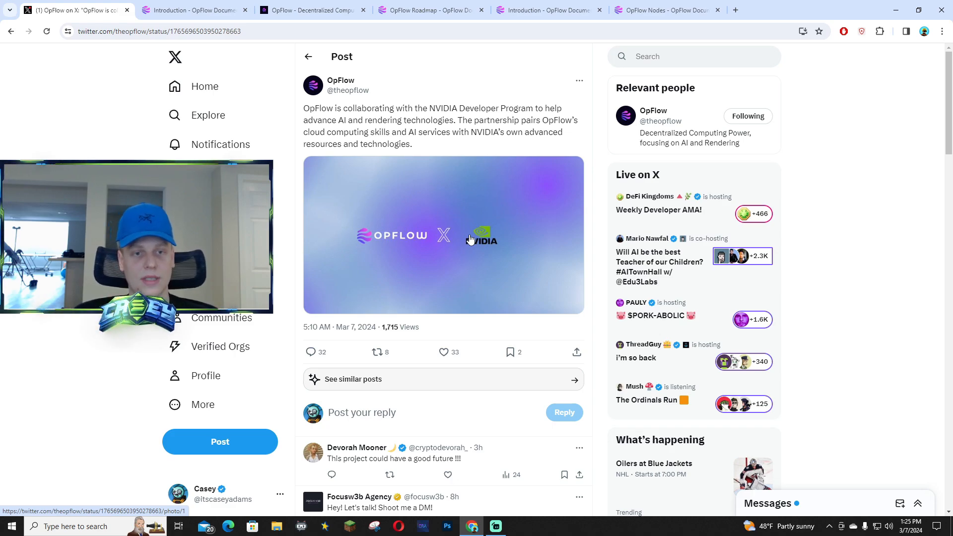
Enlarge the OpFlow × NVIDIA partnership image twice, closing the full-size view each time
click(444, 236)
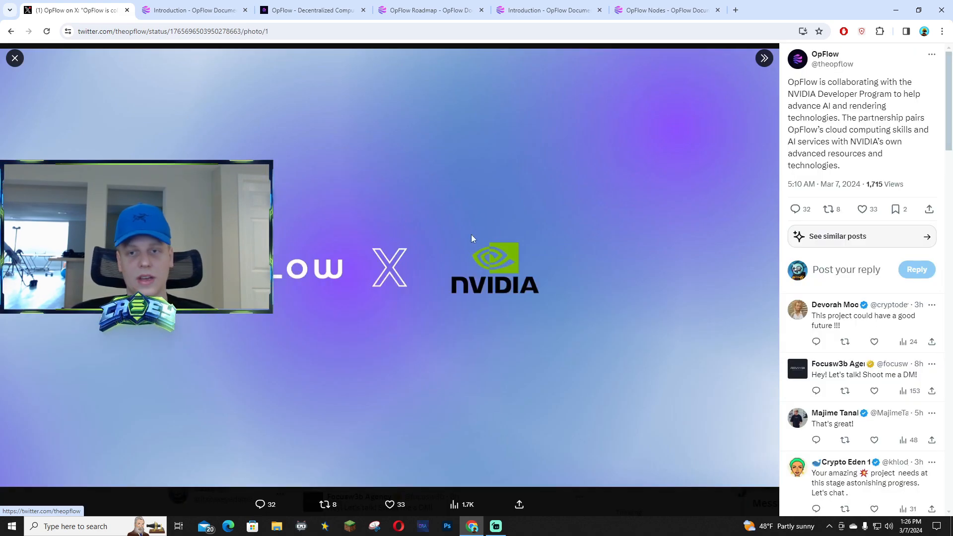
click(14, 58)
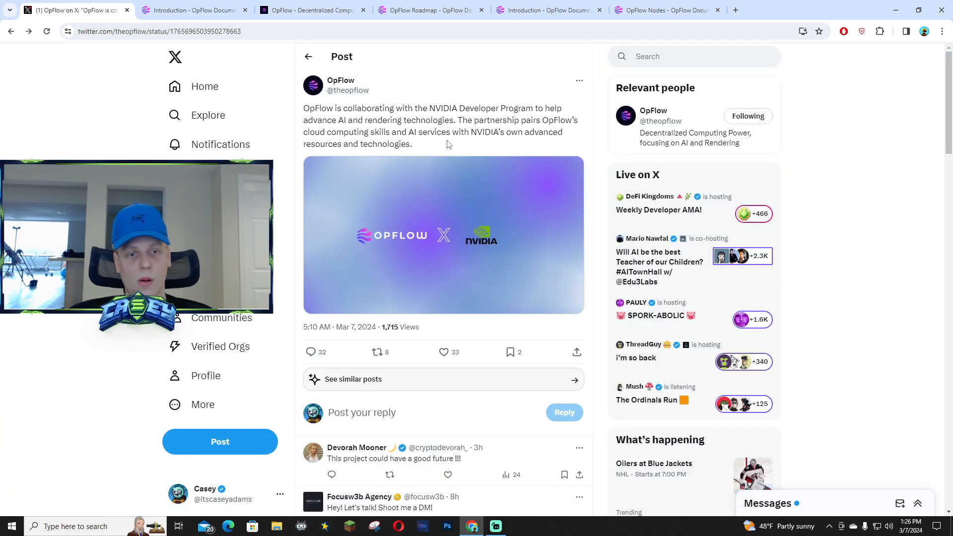
mouse_move(489, 239)
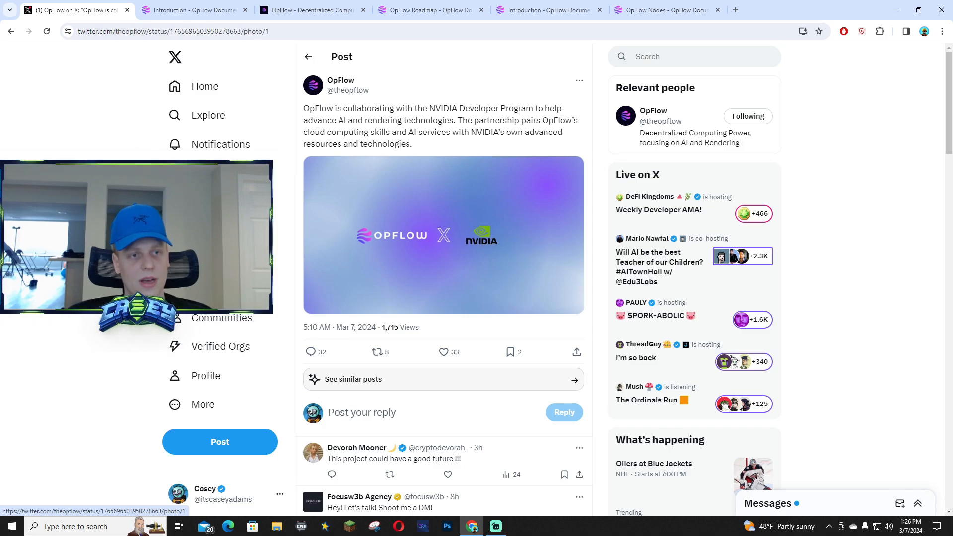
click(444, 234)
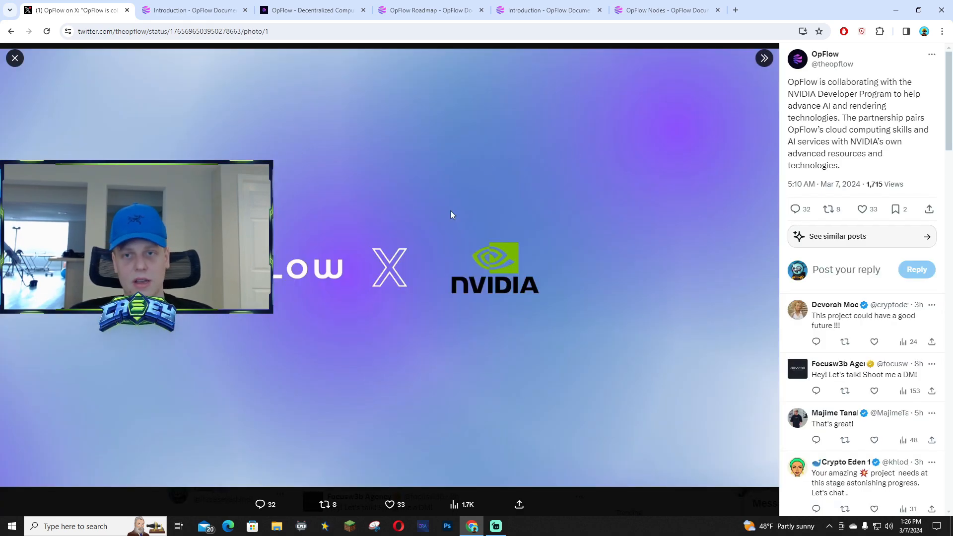
mouse_move(36, 70)
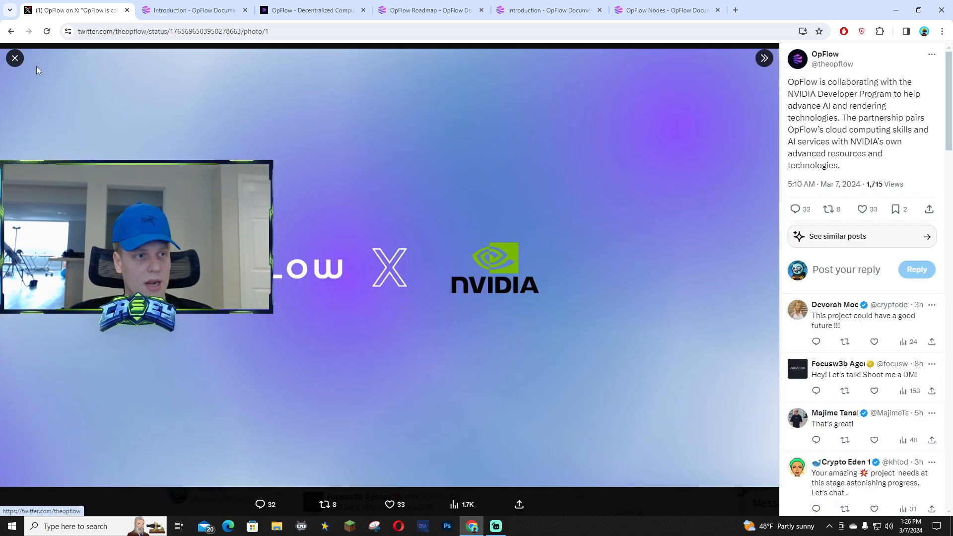
click(14, 58)
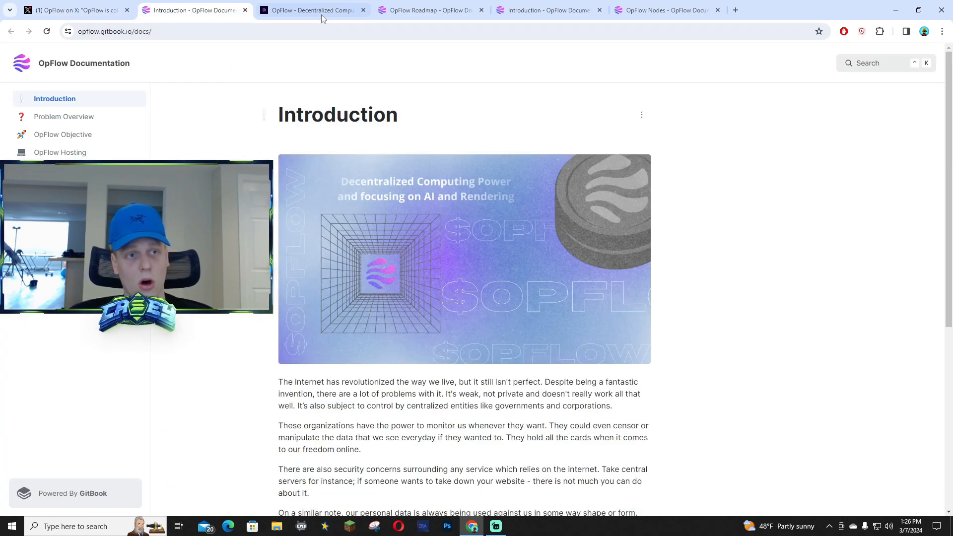
Revisit the OpFlow homepage hero section, then return to the Roadmap docs page
click(314, 11)
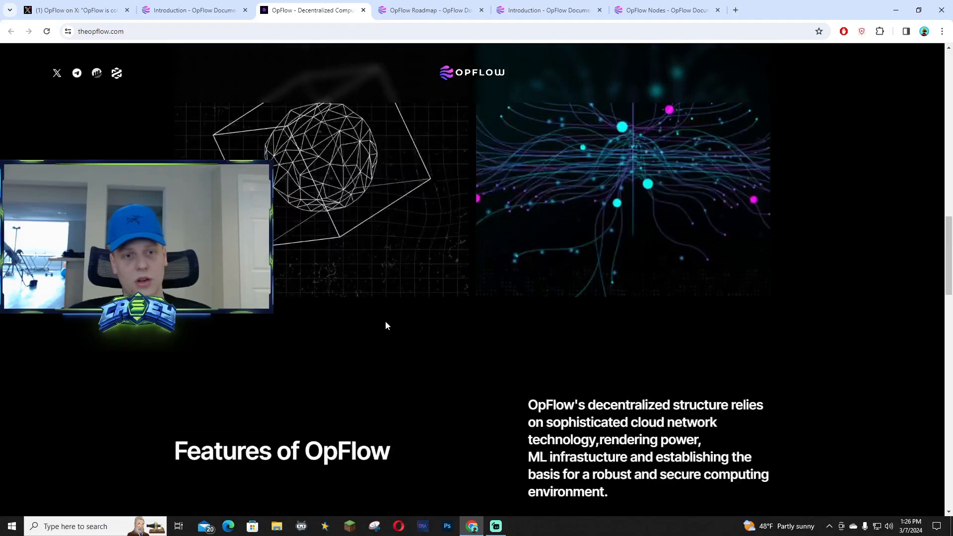
scroll(up, 3)
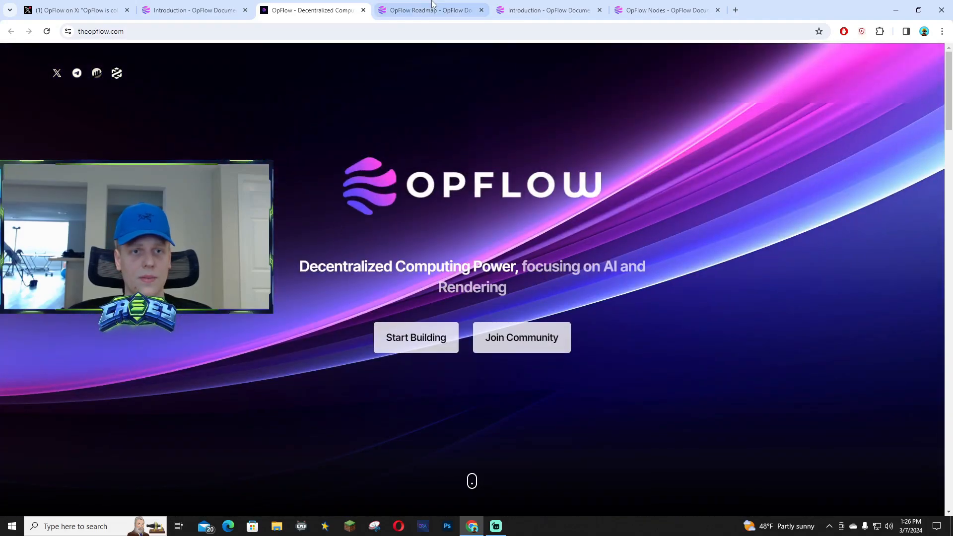
click(425, 10)
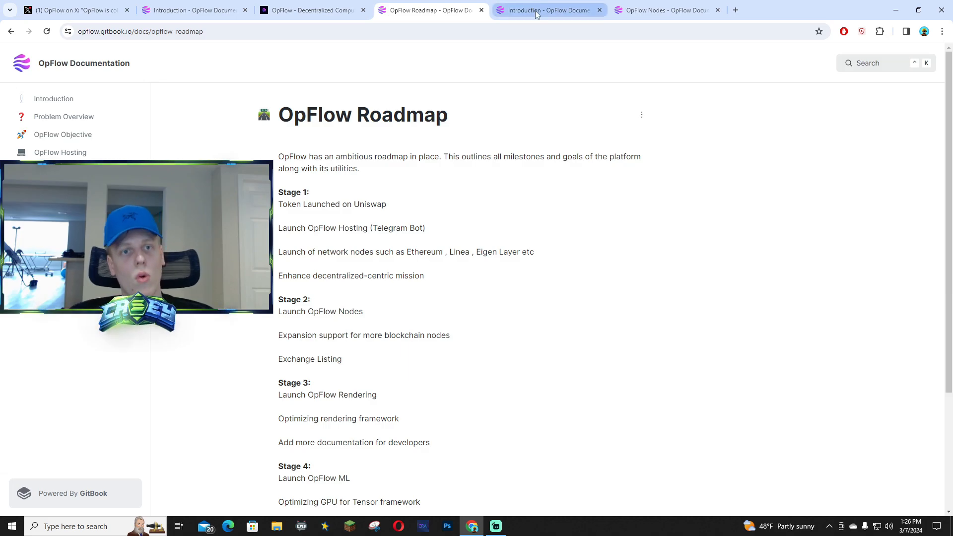
Revisit the OpFlow Nodes and Roadmap docs, then bring up the OpFlow homepage
click(662, 10)
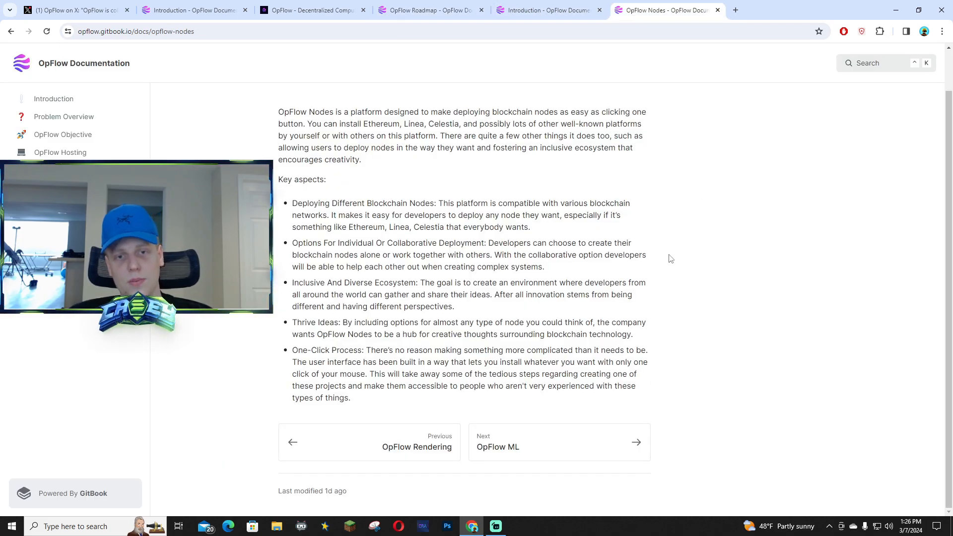
mouse_move(654, 374)
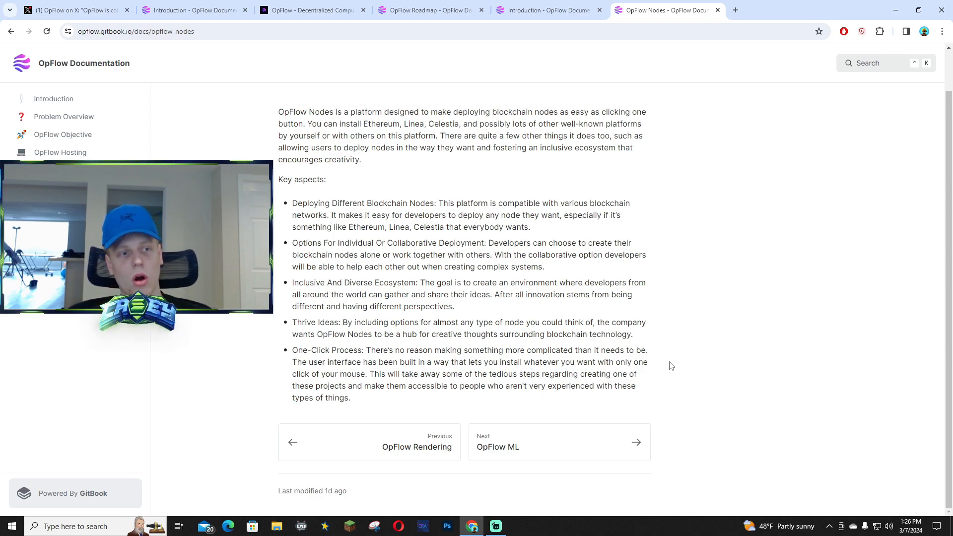
click(428, 10)
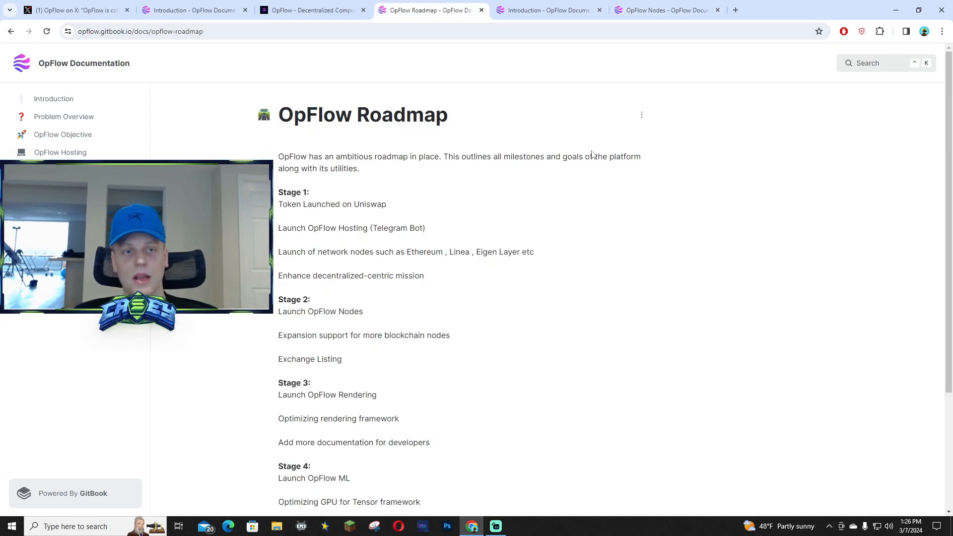
click(310, 10)
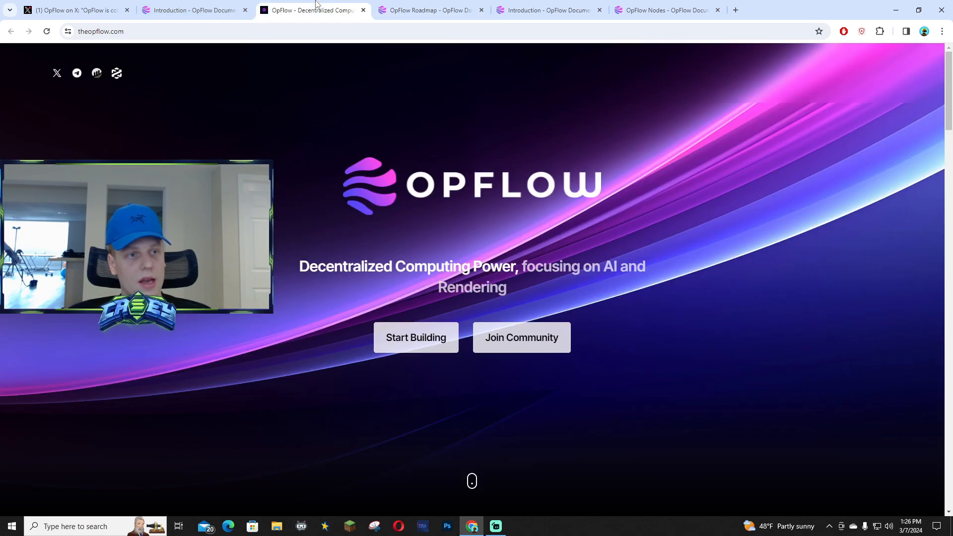